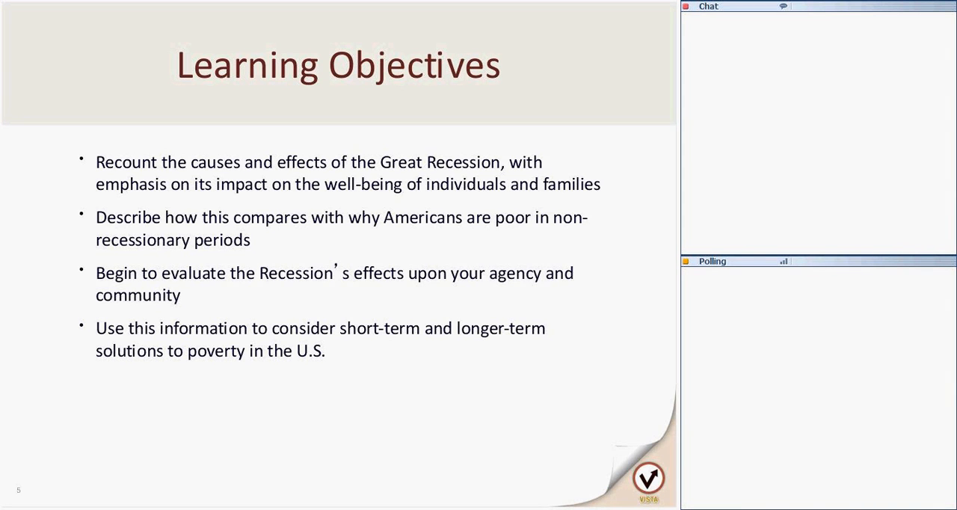
Advance the shared presentation to the U-3 Unemployment Rate chart with shaded recessions.
key(Right)
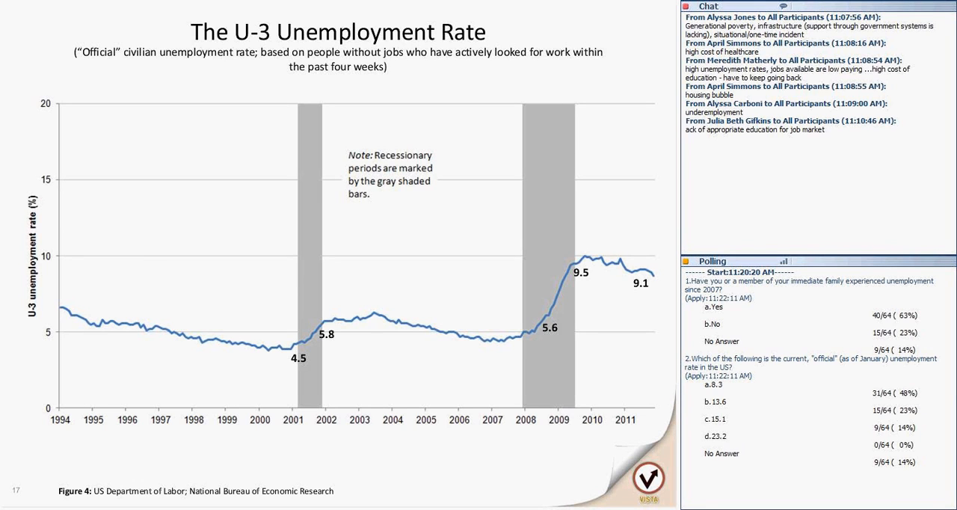
Advance the presentation to slide 18, the U-6 Unemployment Rate chart.
key(right)
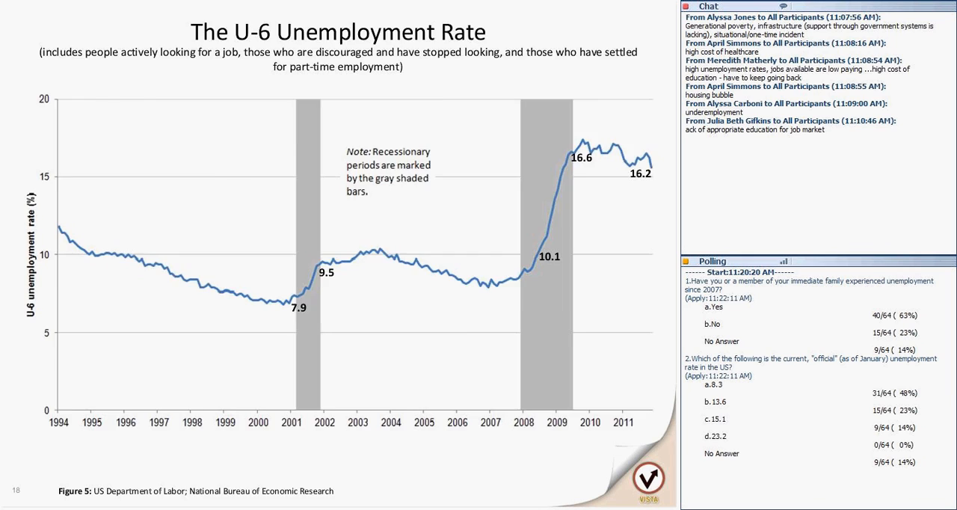
Advance to slide 19, the Percent Change in Unemployment chart of five recessions.
key(right)
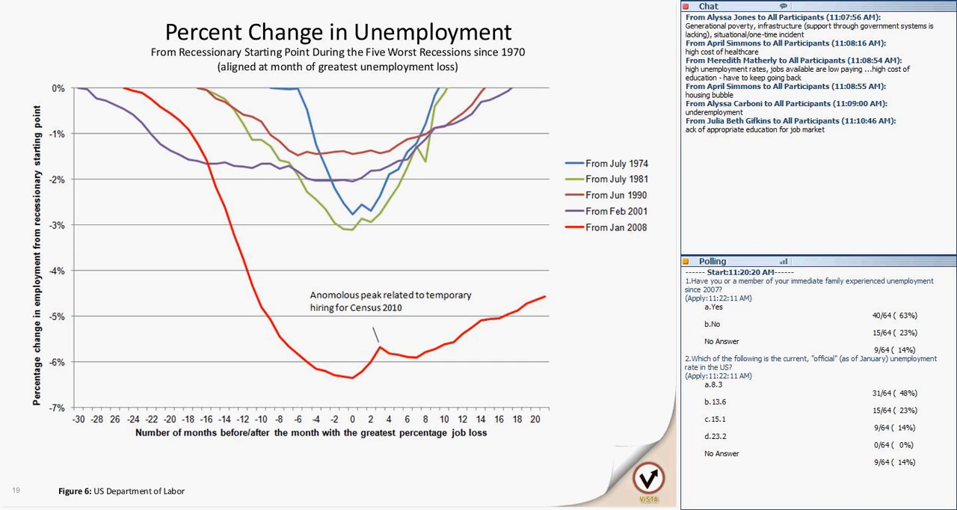
Draw pen arrows tracing the 2008 curve's steep fall and slow rise back up.
drag(161, 112, 281, 388)
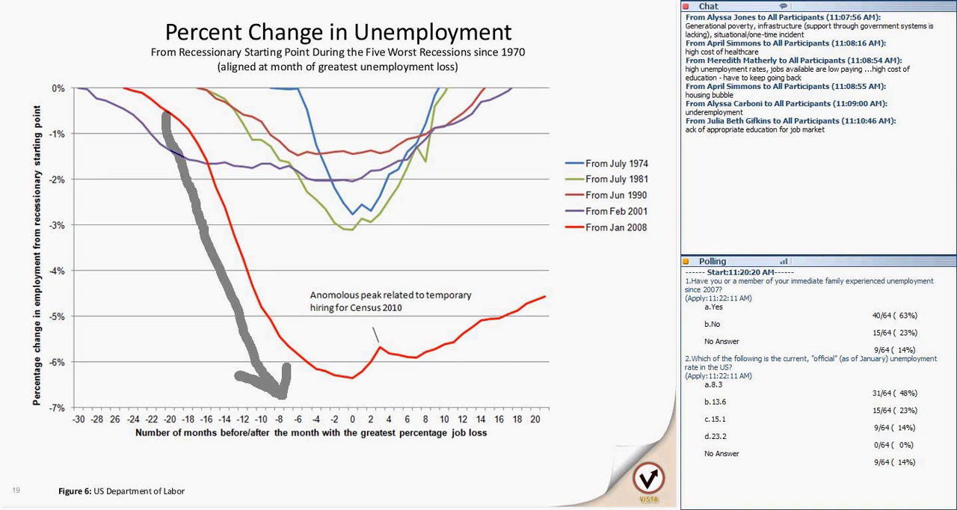
drag(299, 388, 658, 221)
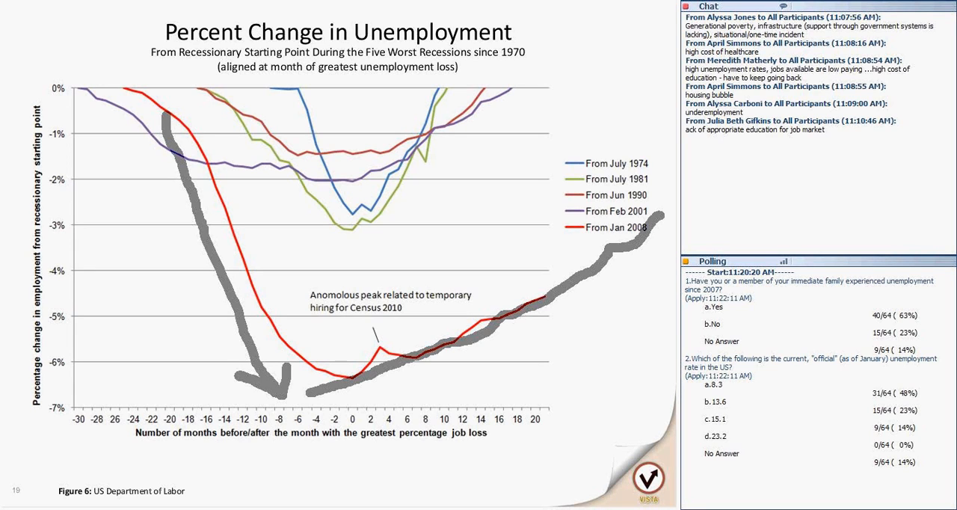
Advance to the Unemployment Duration slide charting average weeks unemployed since 1960.
key(right)
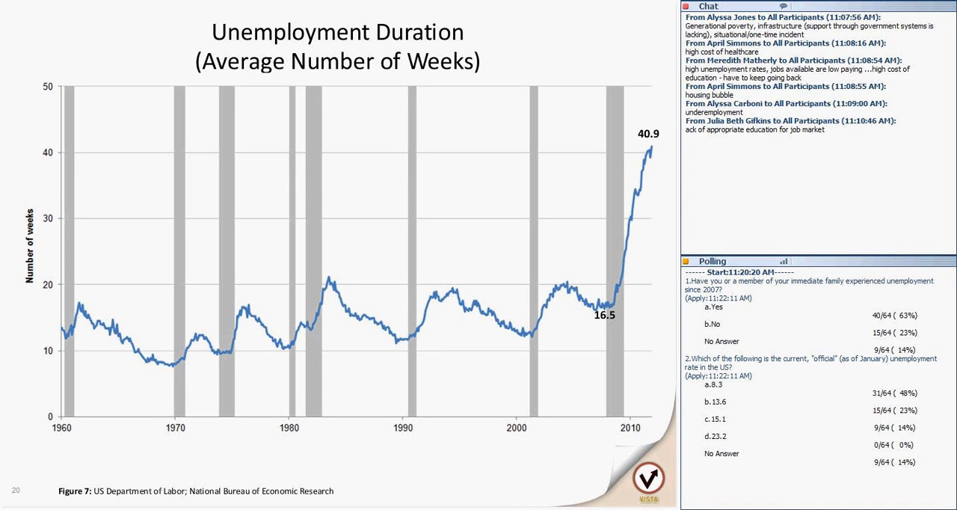
Advance to the Number of Unemployed Persons Per Job Opening chart.
key(Right)
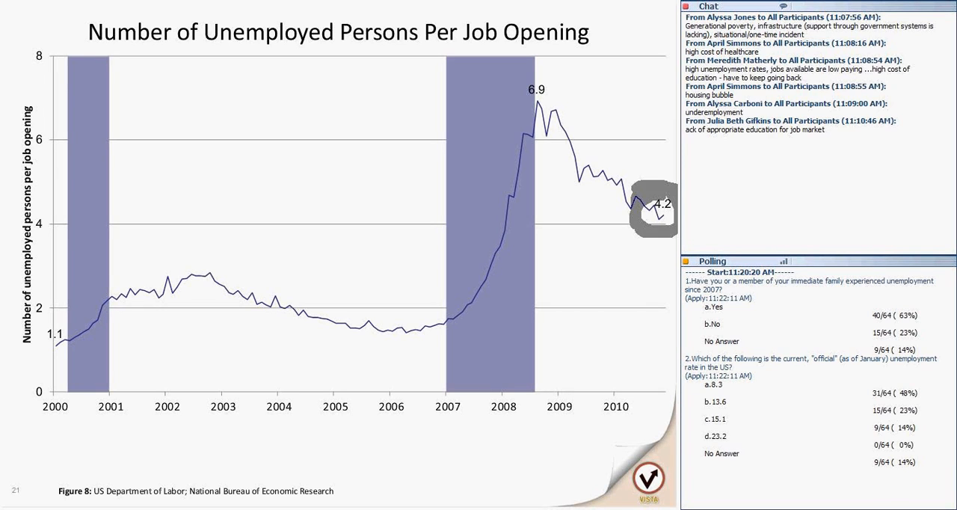
key(right)
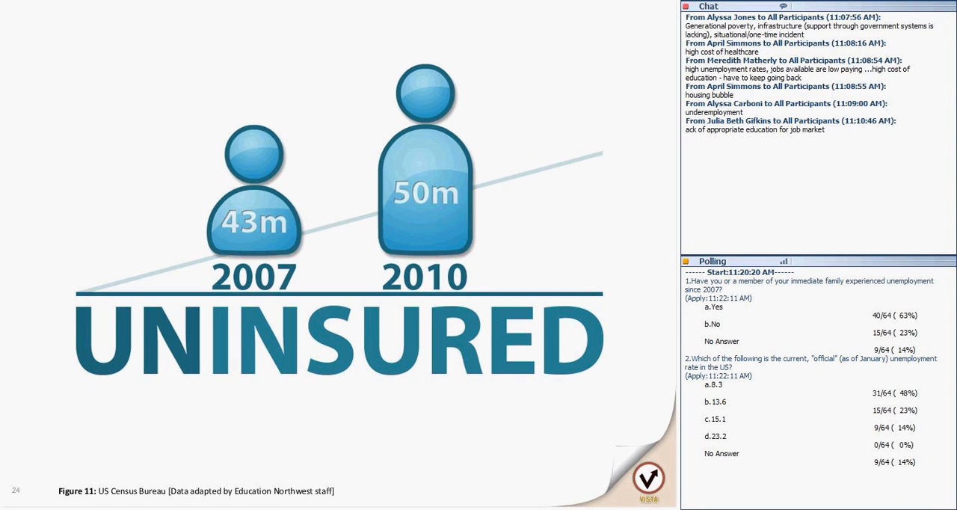
Advance from the Uninsured slide to the household hardship pie chart.
key(Right)
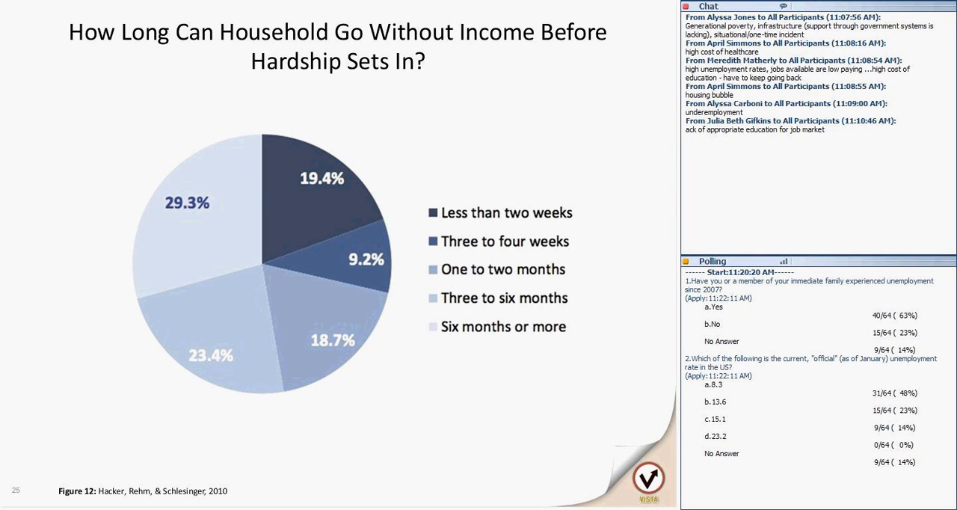
Advance from the Figure 12 pie chart to the whiteboard discussion slide.
key(Right)
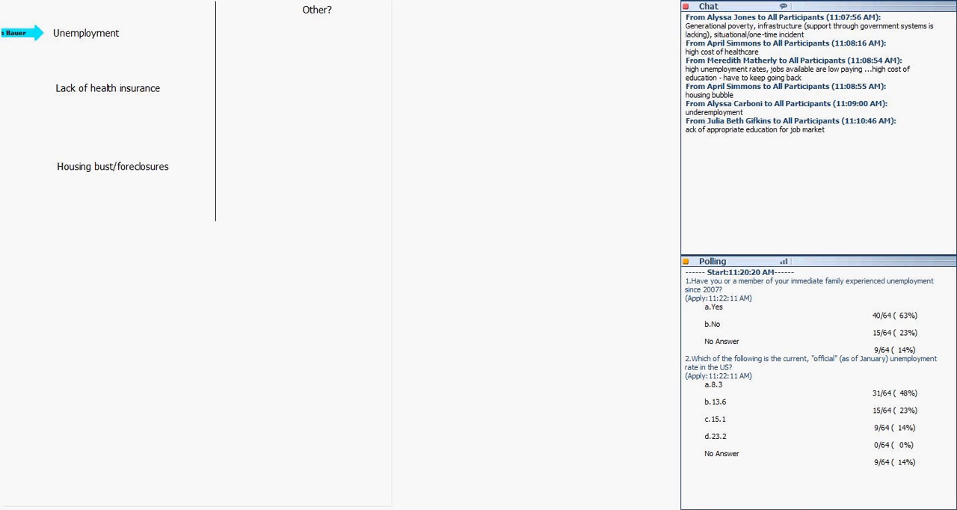
Drag a name arrow beside a hardship category on the discussion whiteboard.
drag(18, 33, 18, 85)
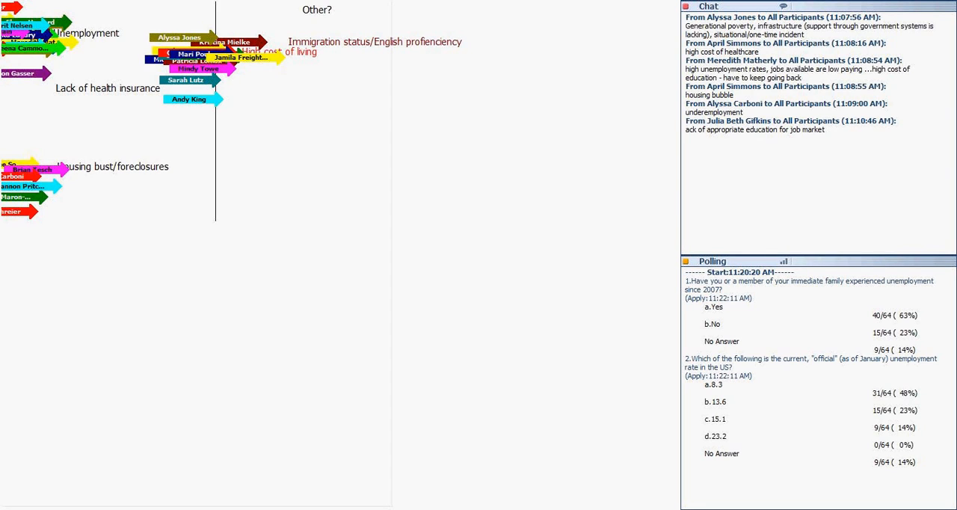
Add the note 'Systemic factors like capitalism, education system, all things combined' to the whiteboard.
text(Systemic factors like capitalism, education system, all things combined)
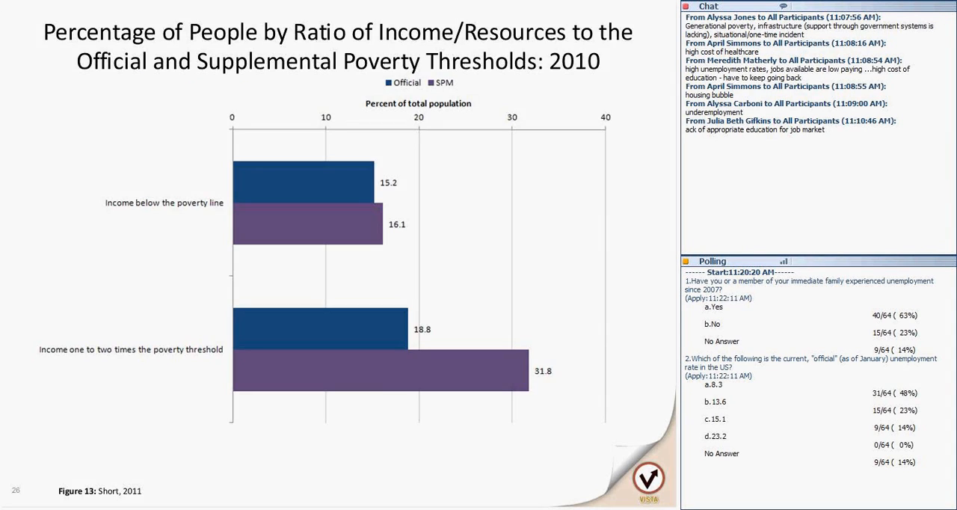
Advance to slide 27, the SNAP participants chart for October 2008 to October 2011.
key(right)
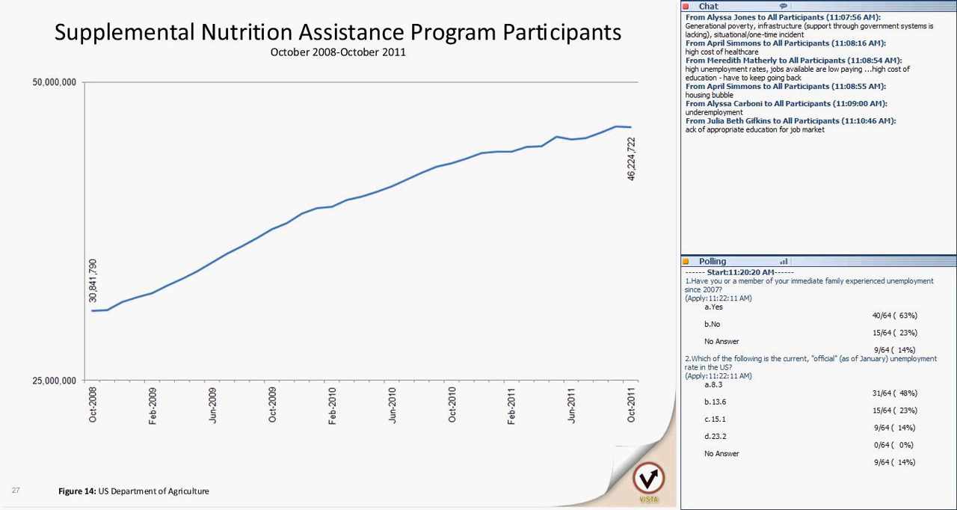
Advance through the Unemployment Insurance Benefits chart to slide 29 on people kept above the poverty line.
key(Right)
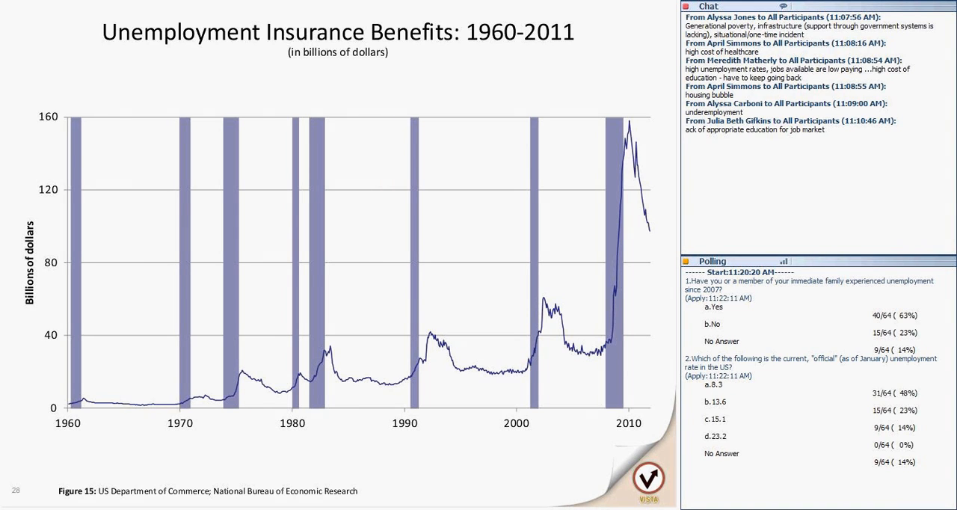
key(Right)
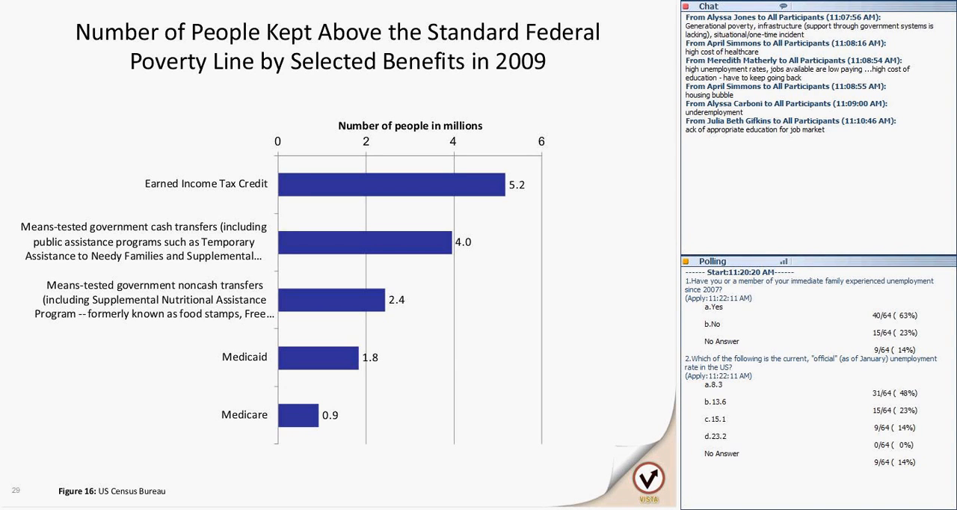
key(right)
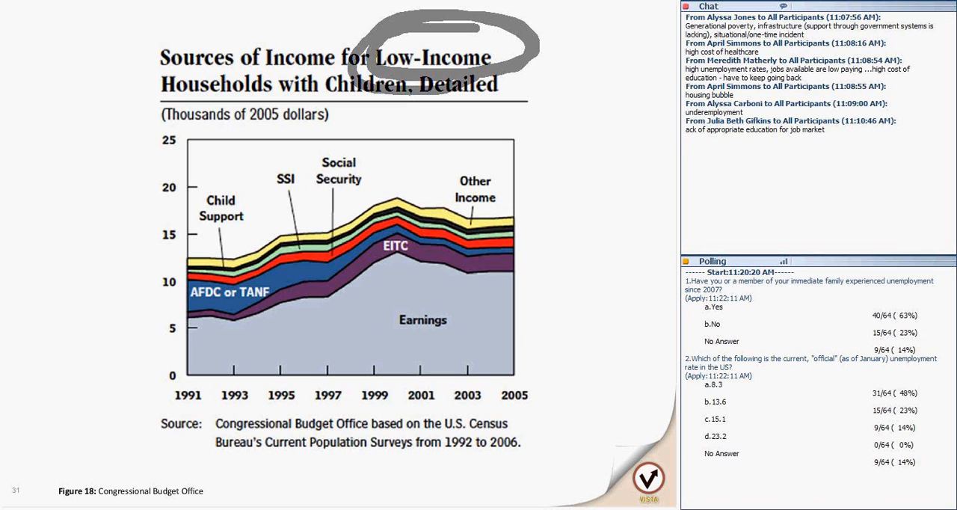
Pencil a line beside Other Income and scribble over the chart's 2003–2005 stretch.
drag(509, 217, 562, 216)
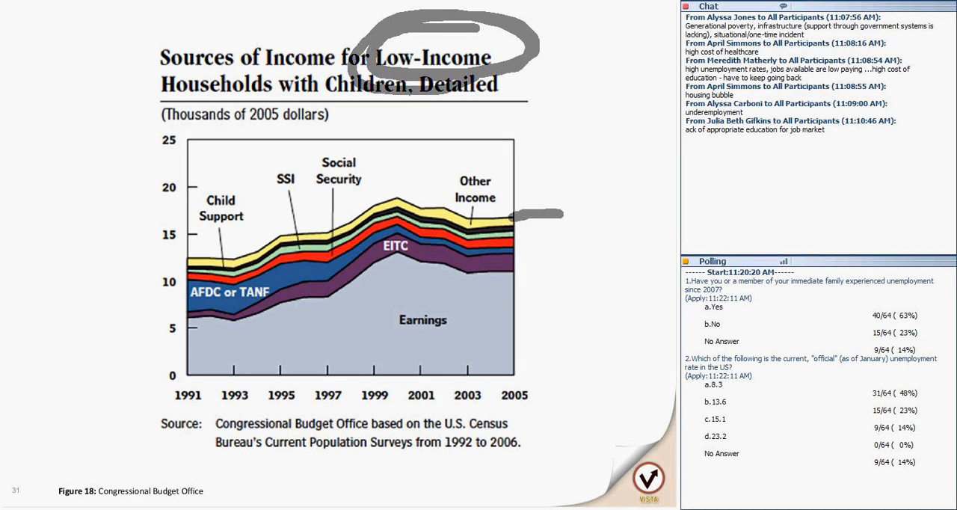
drag(511, 266, 511, 374)
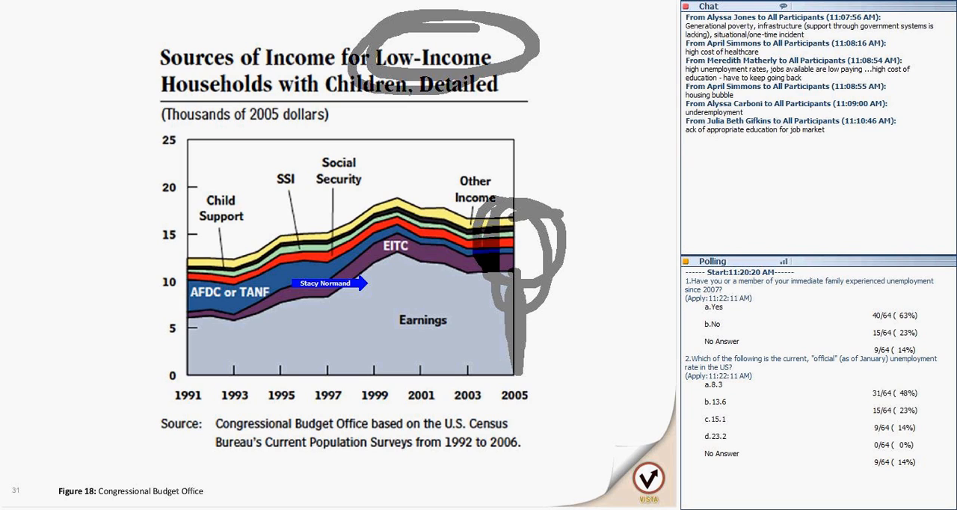
key(Right)
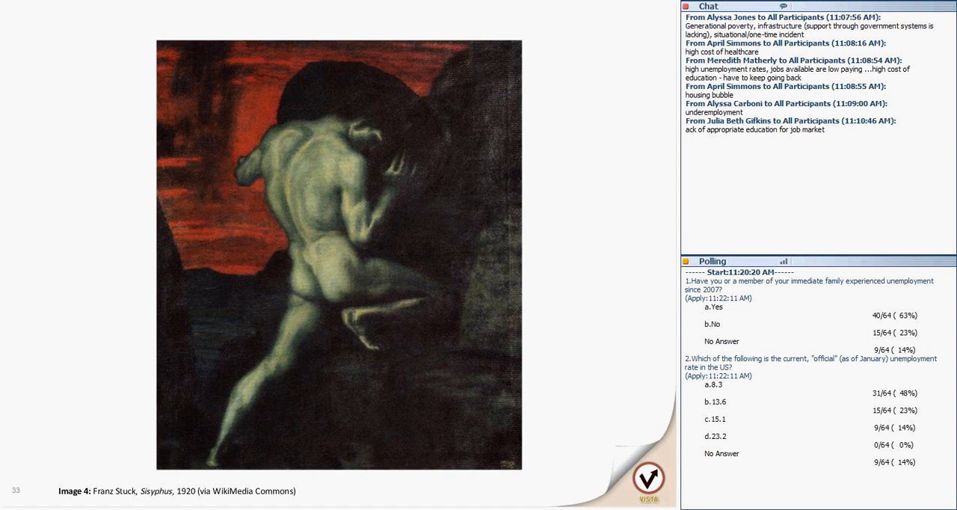
key(Right)
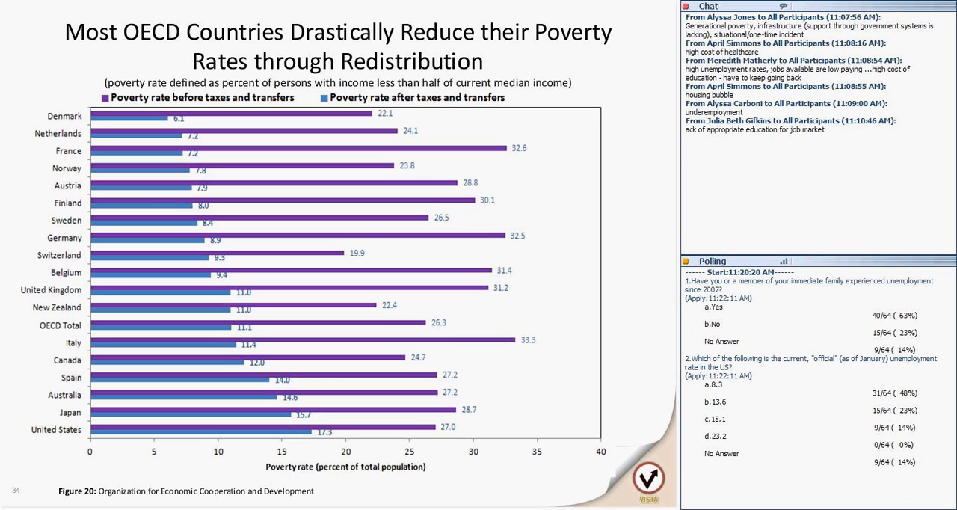